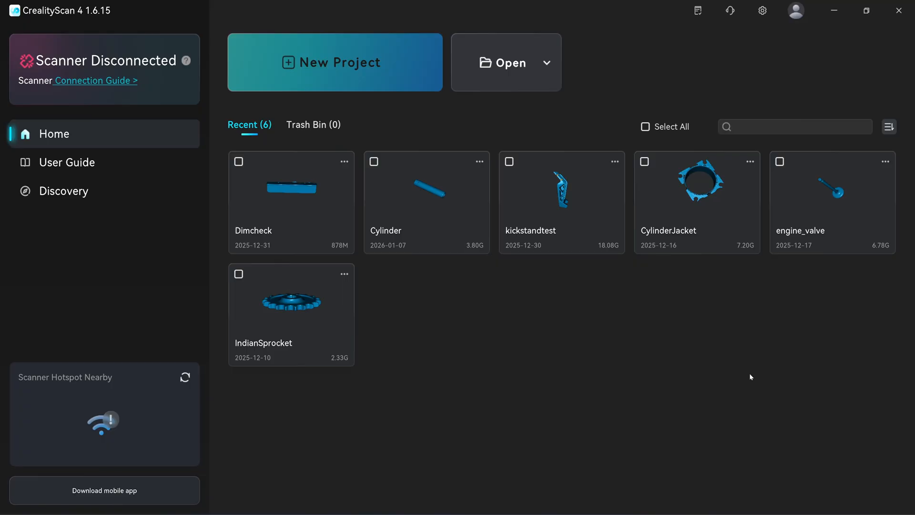
mouse_move(650, 395)
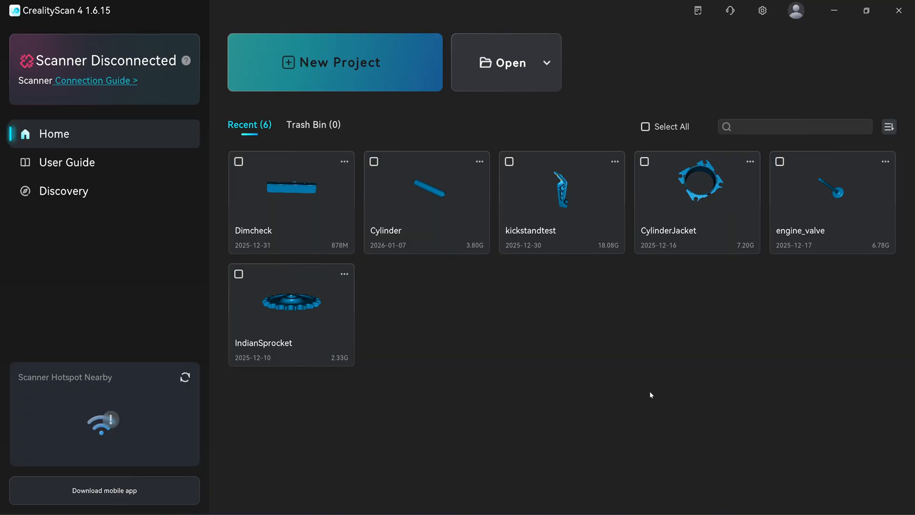
mouse_move(277, 446)
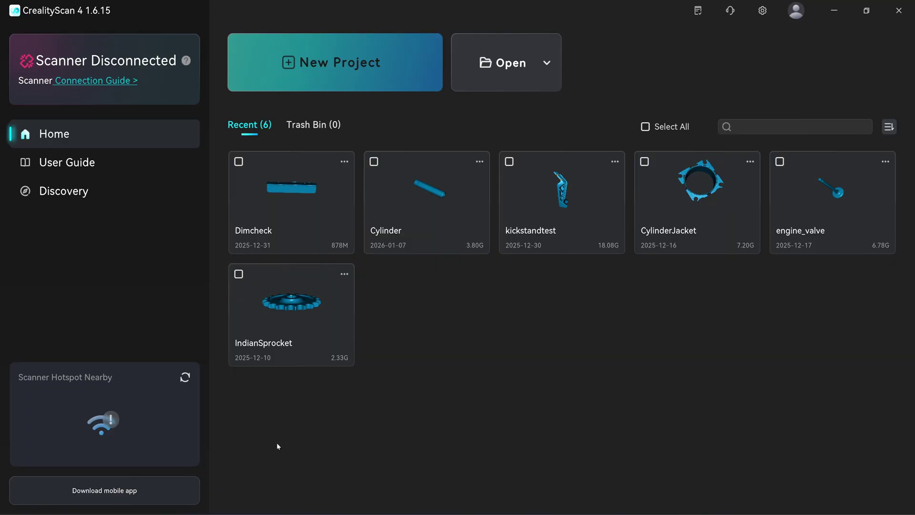
mouse_move(74, 403)
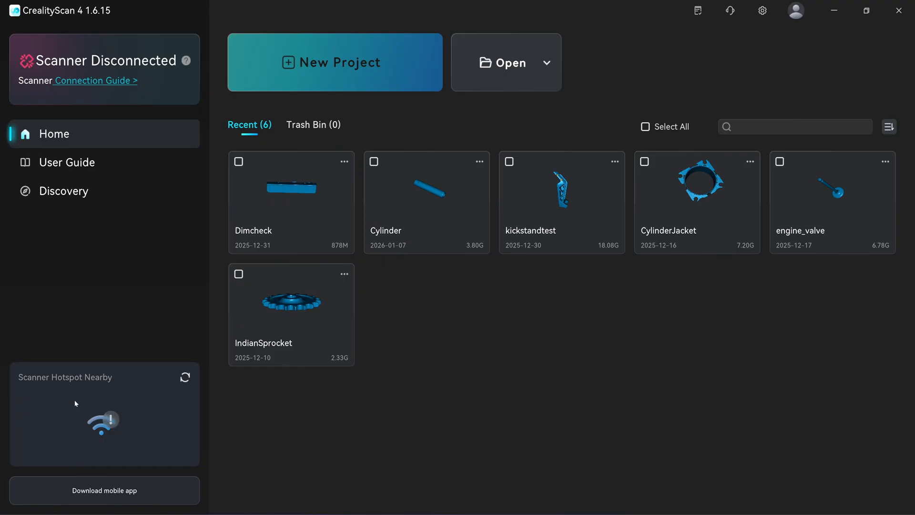
mouse_move(124, 353)
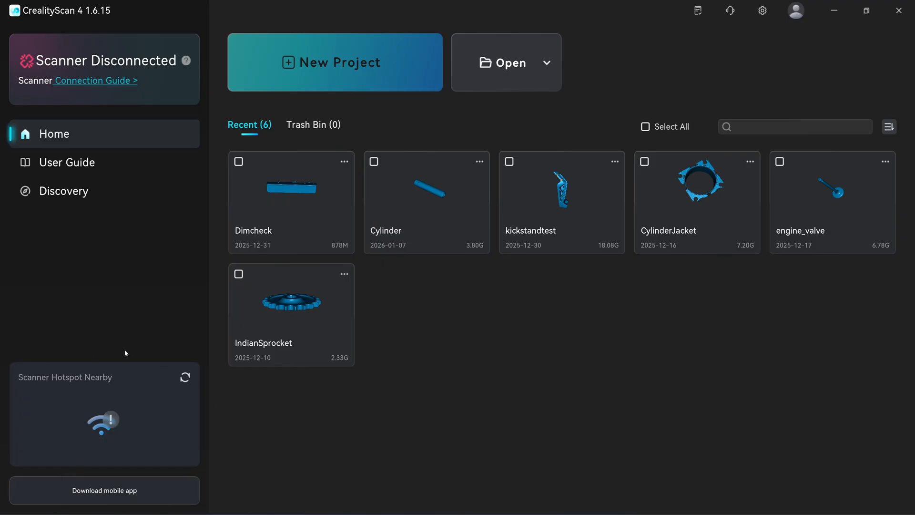
mouse_move(217, 418)
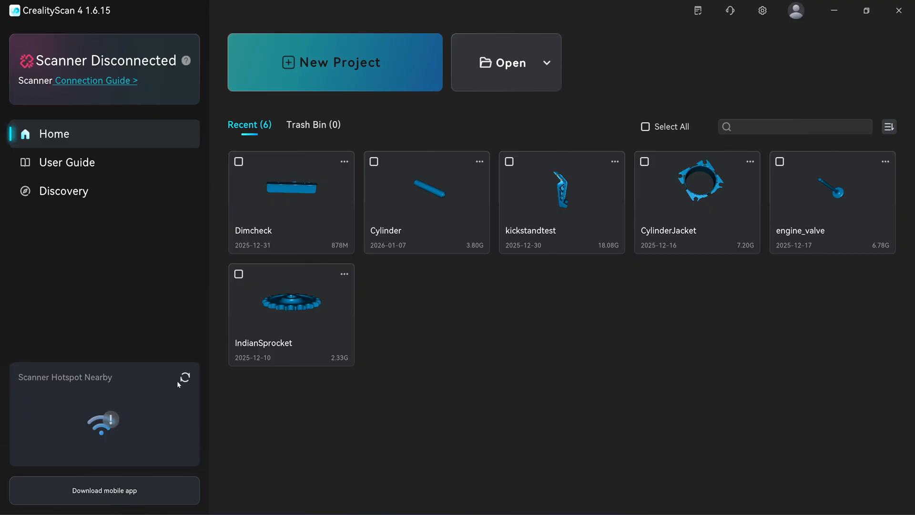
Refresh nearby hotspots and connect to Creality_Scan_Pocket_05AB55 with the saved password.
left_click(184, 377)
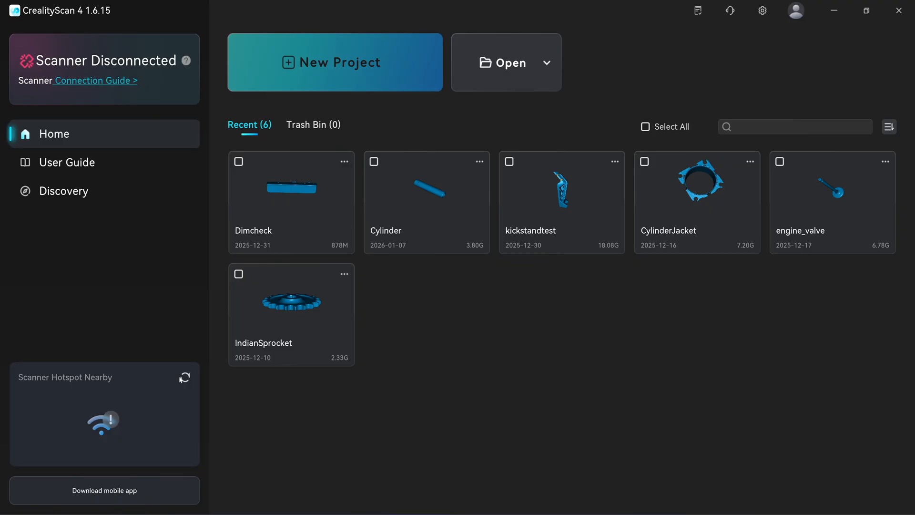
left_click(184, 377)
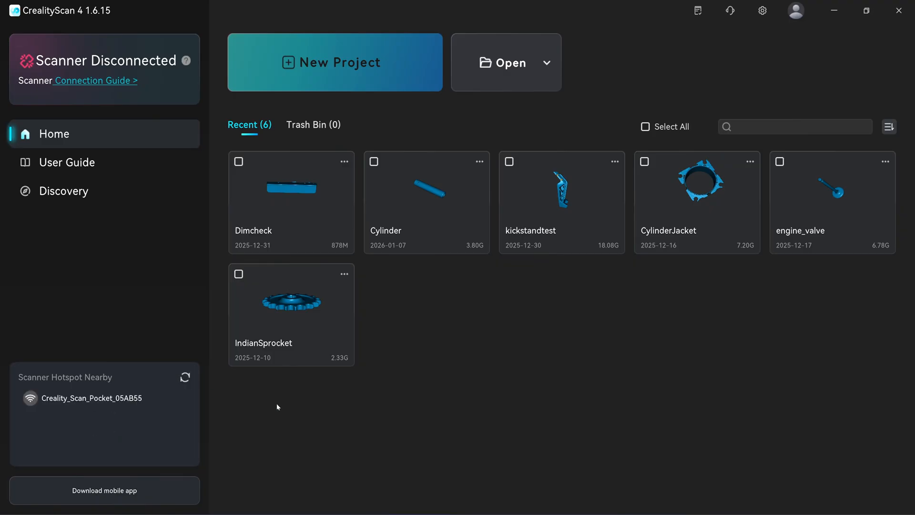
mouse_move(110, 415)
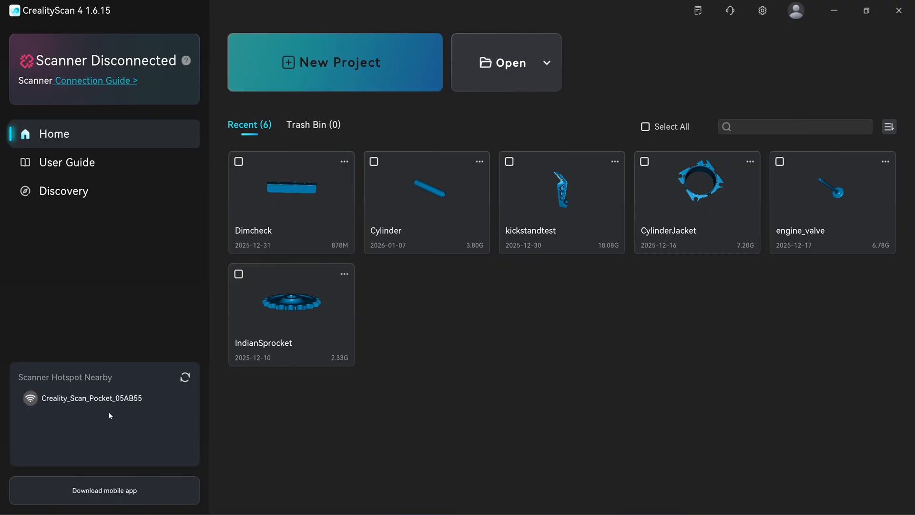
left_click(92, 399)
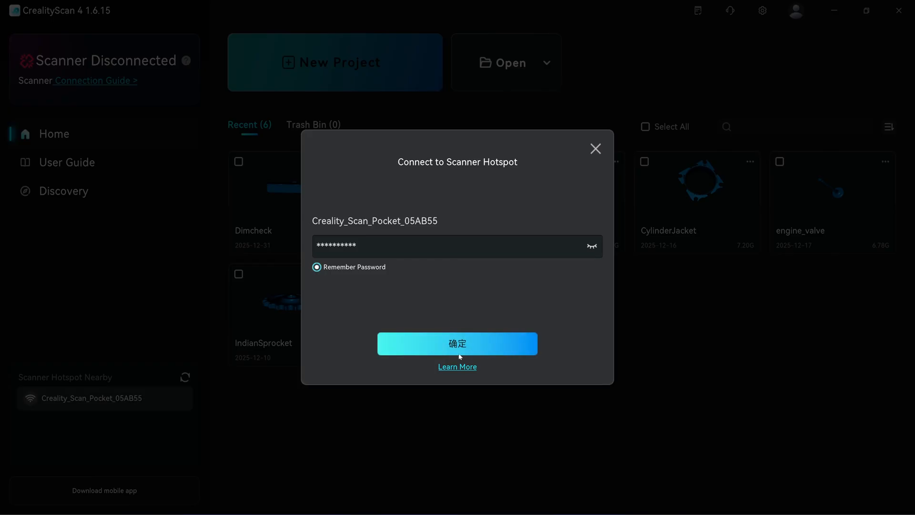
left_click(458, 343)
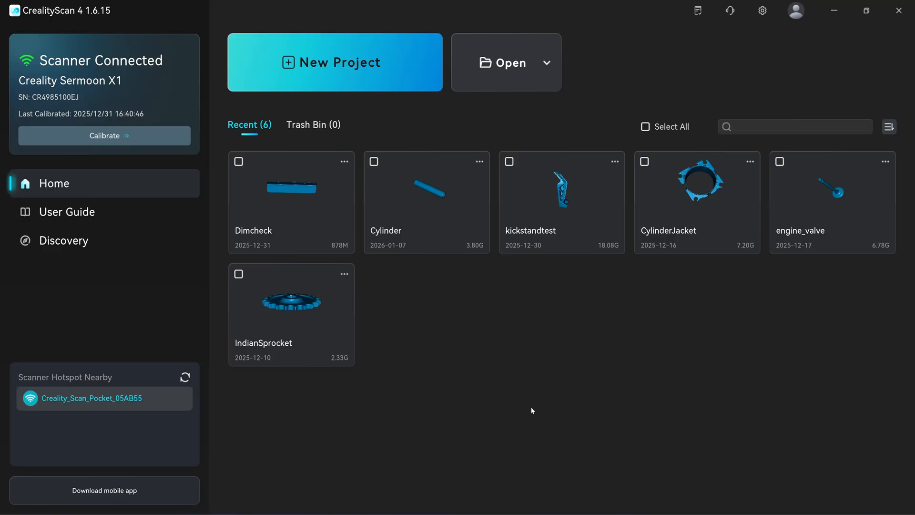
mouse_move(752, 501)
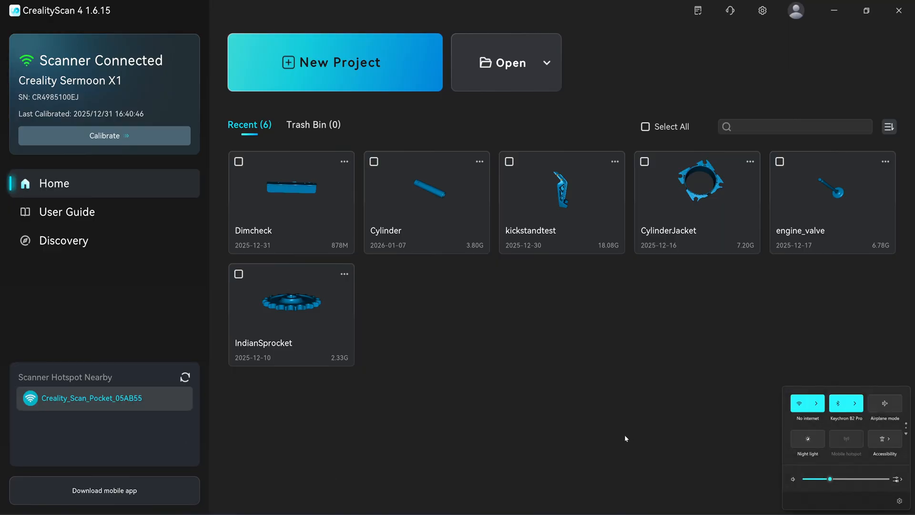
mouse_move(727, 365)
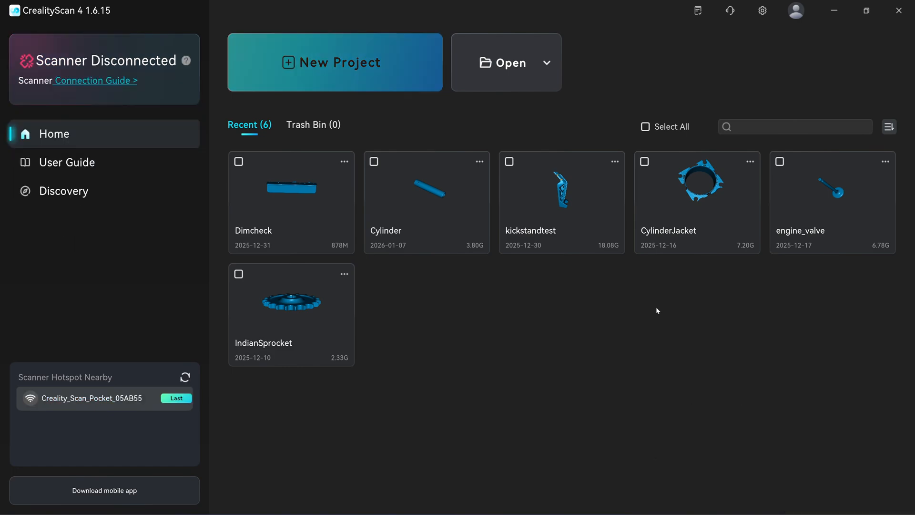
Choose Import from Phone under the Open menu to show the QR-code transfer window.
left_click(546, 63)
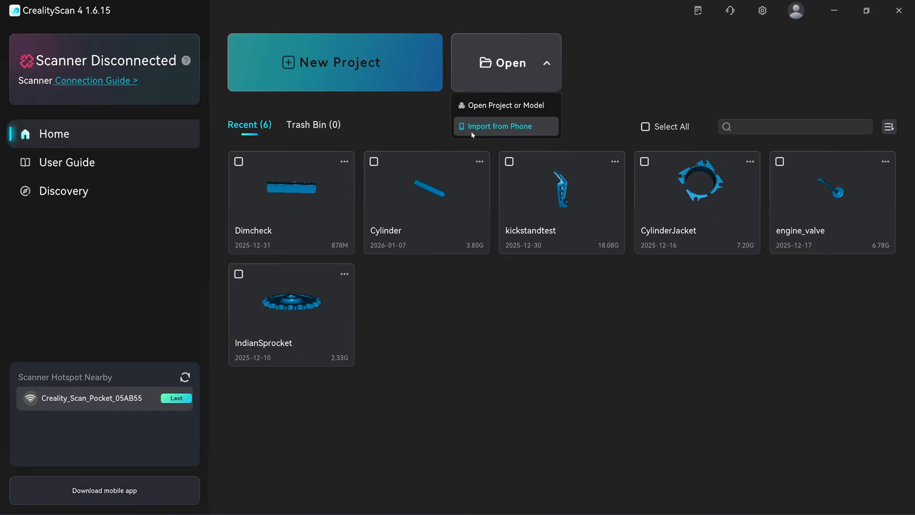
left_click(498, 126)
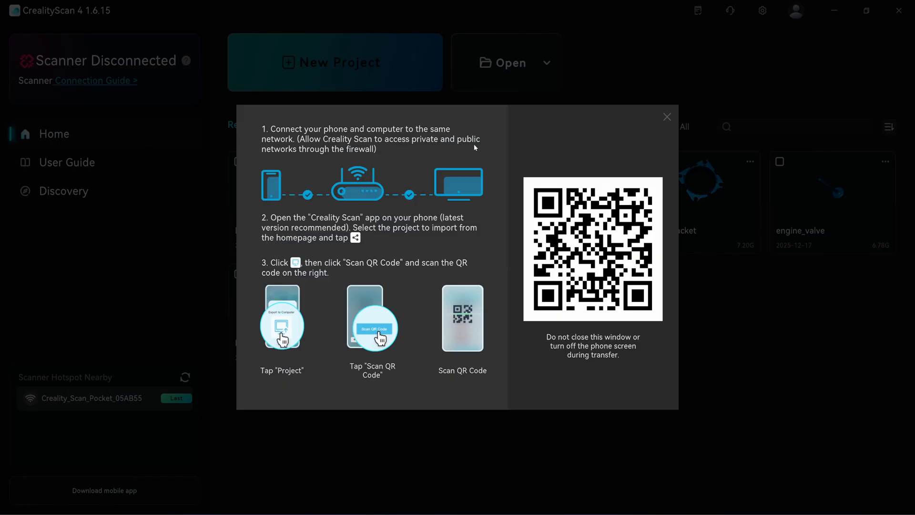
mouse_move(541, 344)
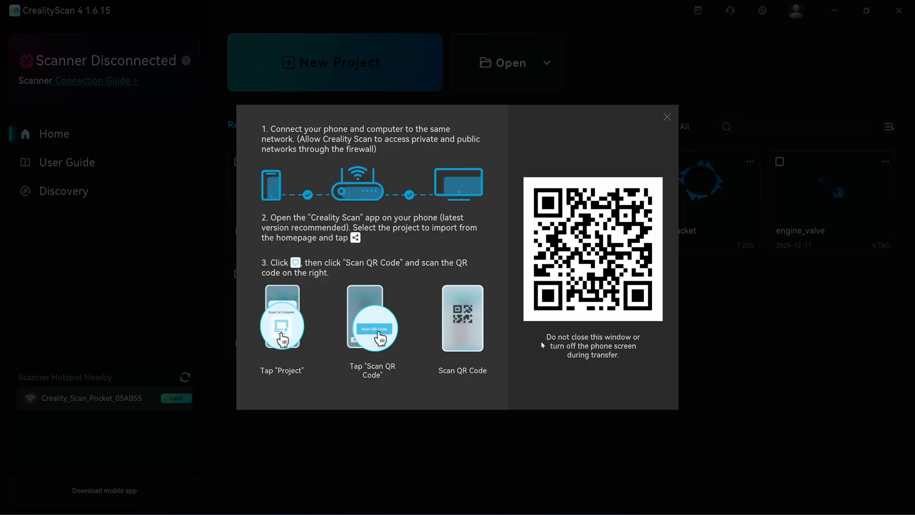
mouse_move(621, 350)
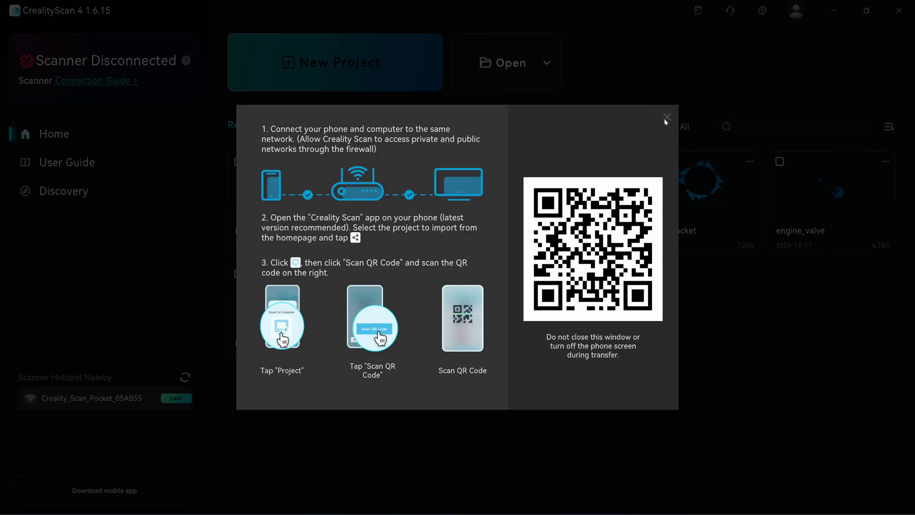
left_click(666, 117)
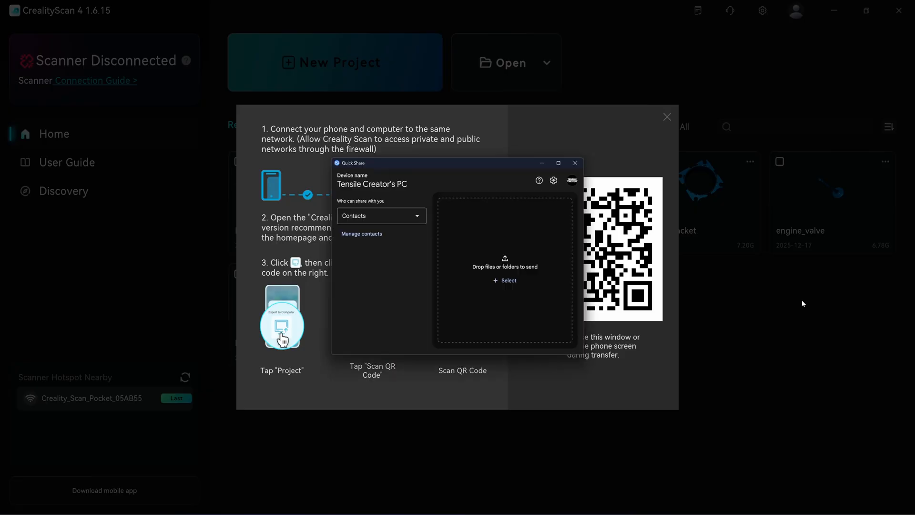
mouse_move(609, 274)
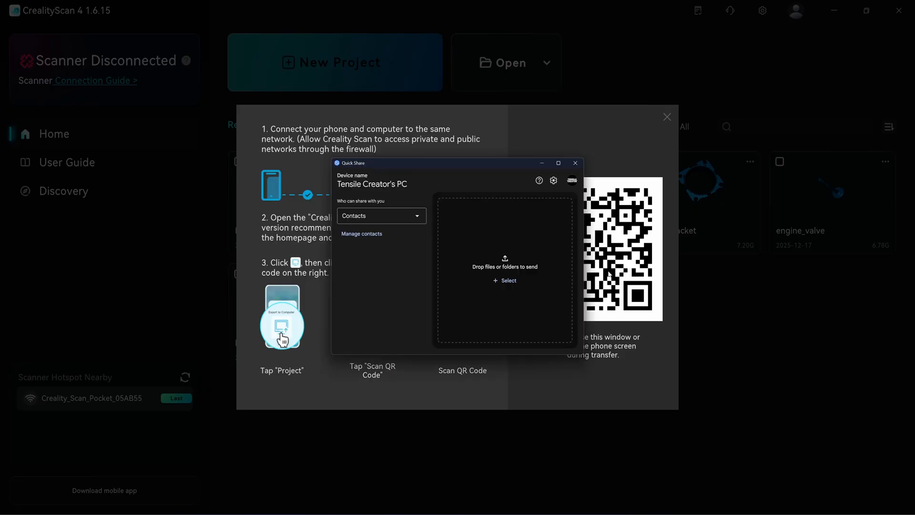
mouse_move(760, 367)
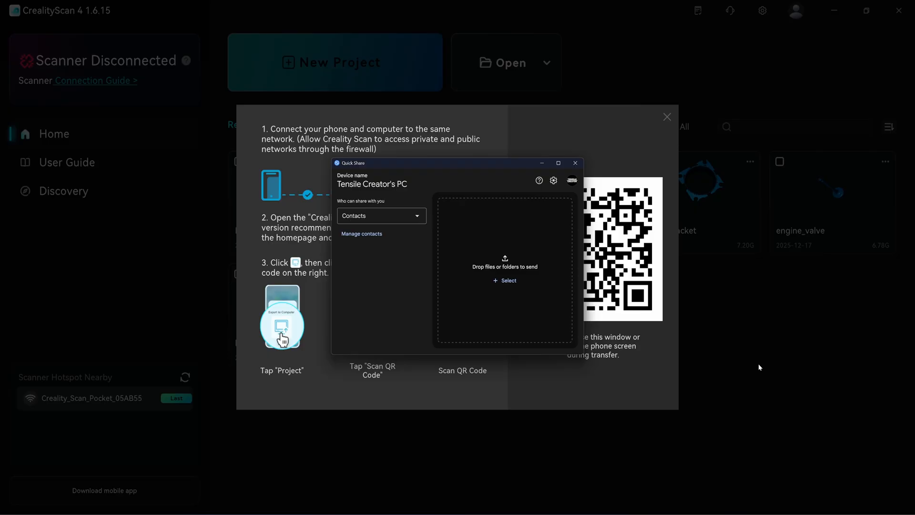
mouse_move(477, 166)
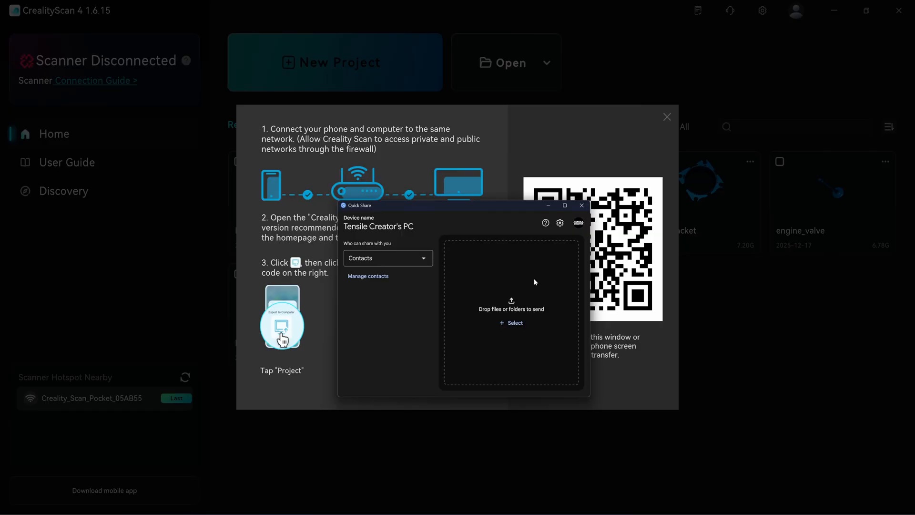
Close the Import from Phone dialog, returning to the recent projects list.
left_click(666, 116)
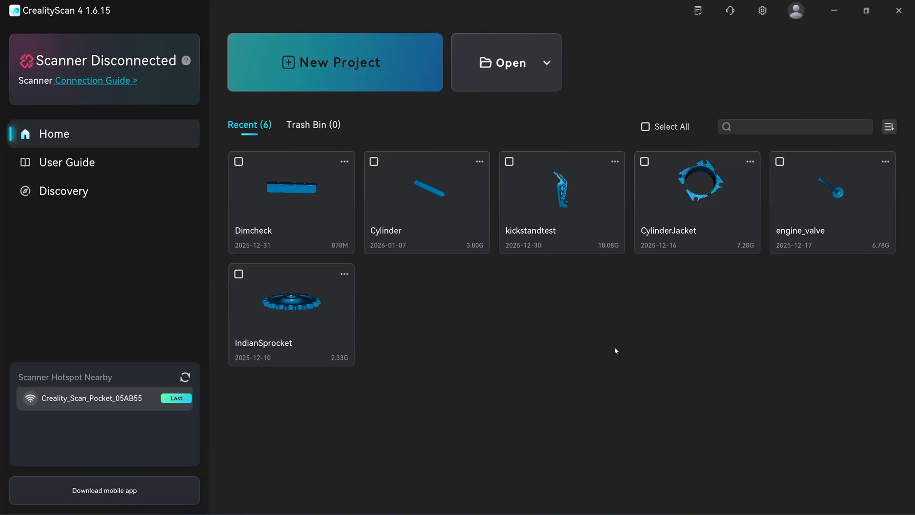
Open the Dimcheck project and switch to Quick Measure on its mesh.
double_click(292, 187)
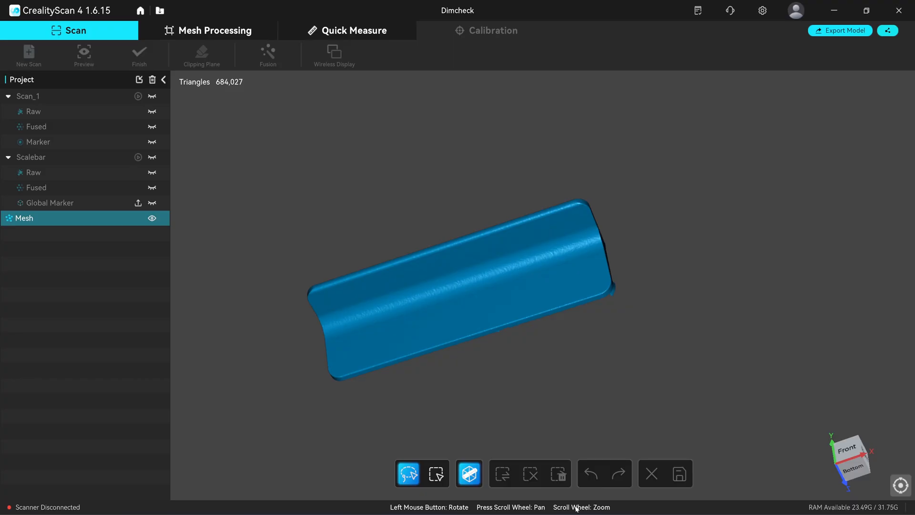
mouse_move(326, 290)
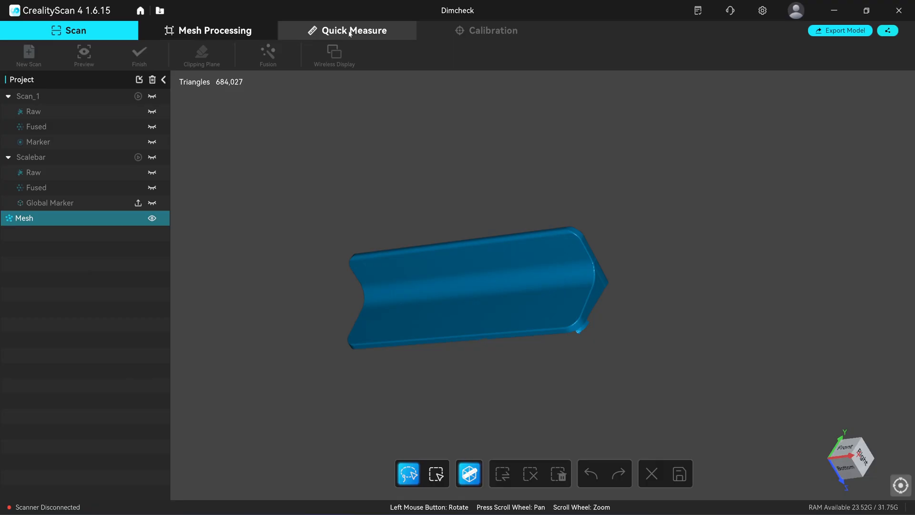
left_click(353, 31)
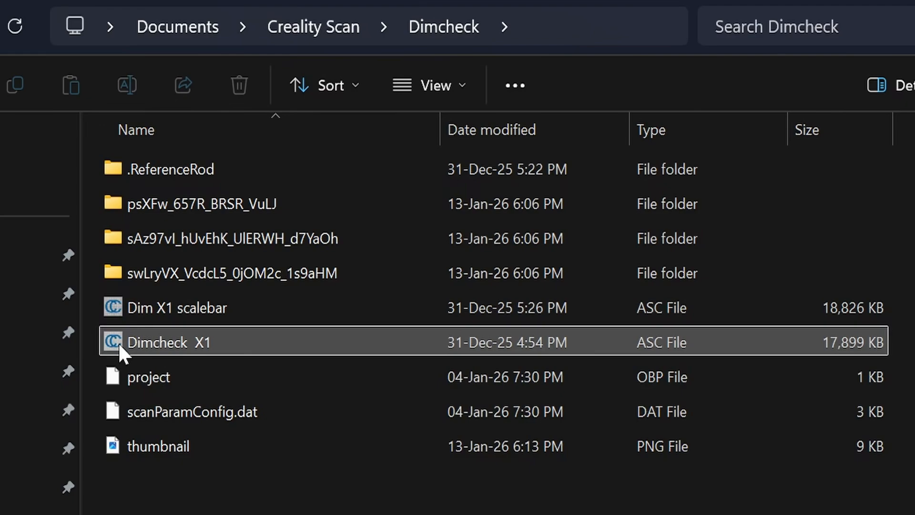
mouse_move(654, 360)
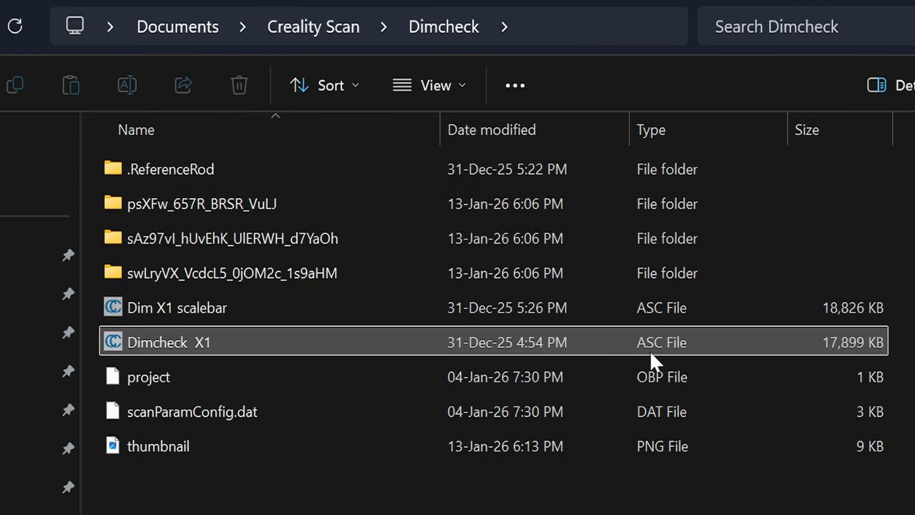
mouse_move(126, 347)
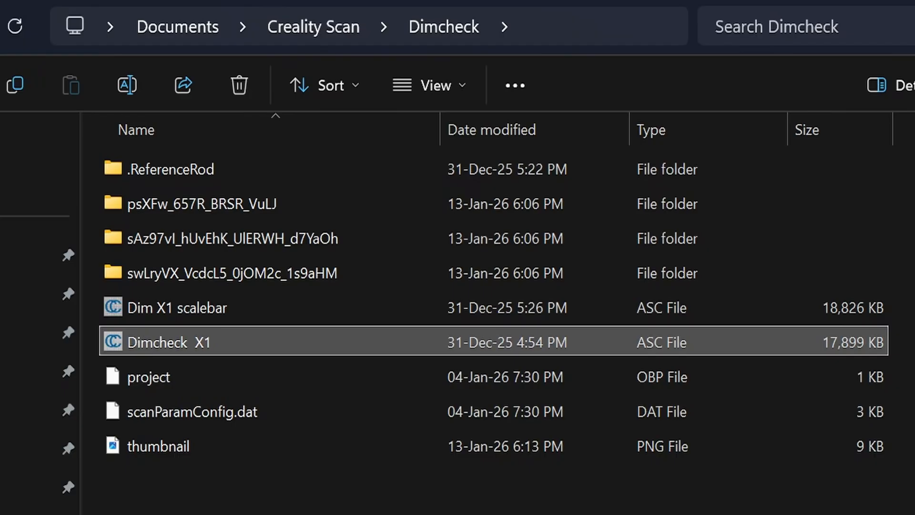
Open the Dimcheck X1 ASC scan file from the Dimcheck folder.
double_click(169, 342)
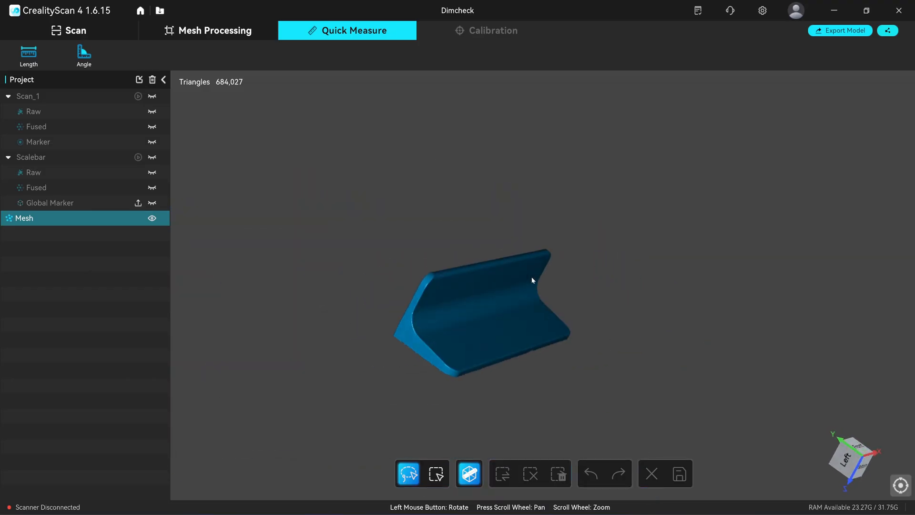
scroll("up", 3)
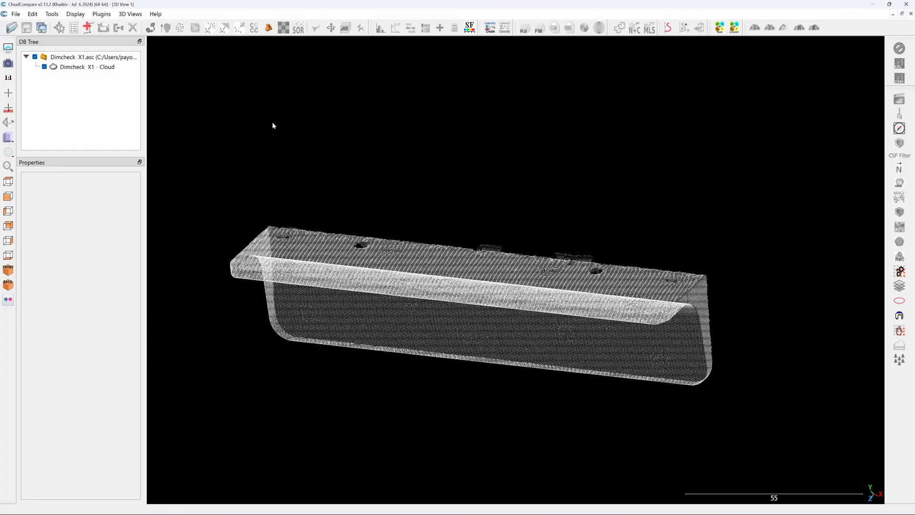
Select the Dimcheck X1 - Cloud entry in the DB Tree.
left_click(89, 67)
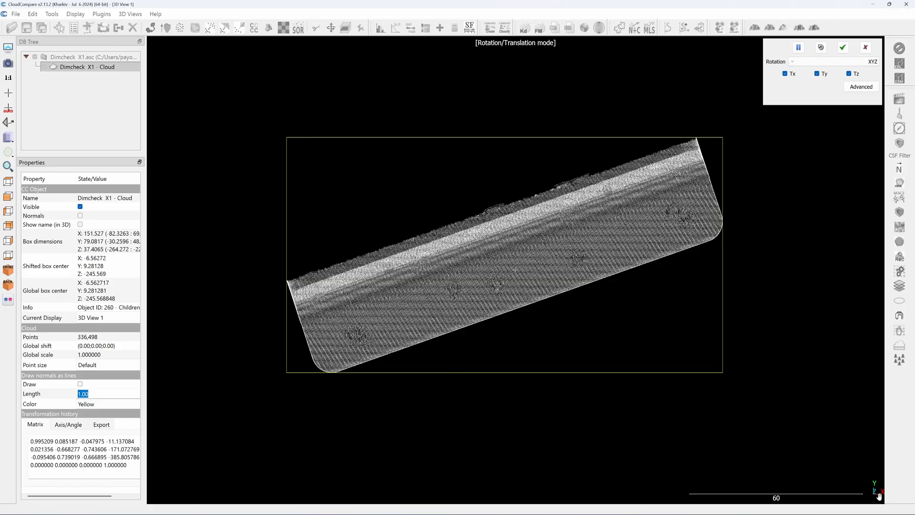
Restrict rotation to the Z axis, level the bracket's long edge and apply the transformation.
left_click(869, 61)
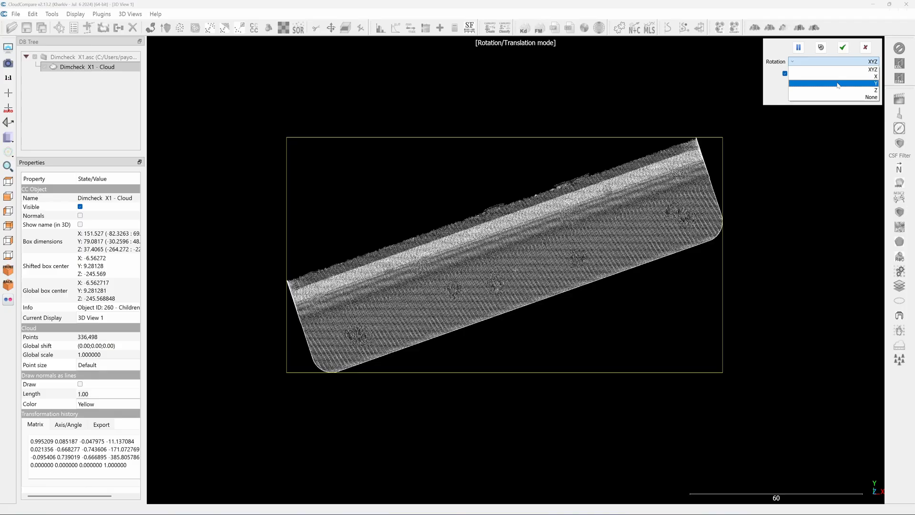
left_click(875, 89)
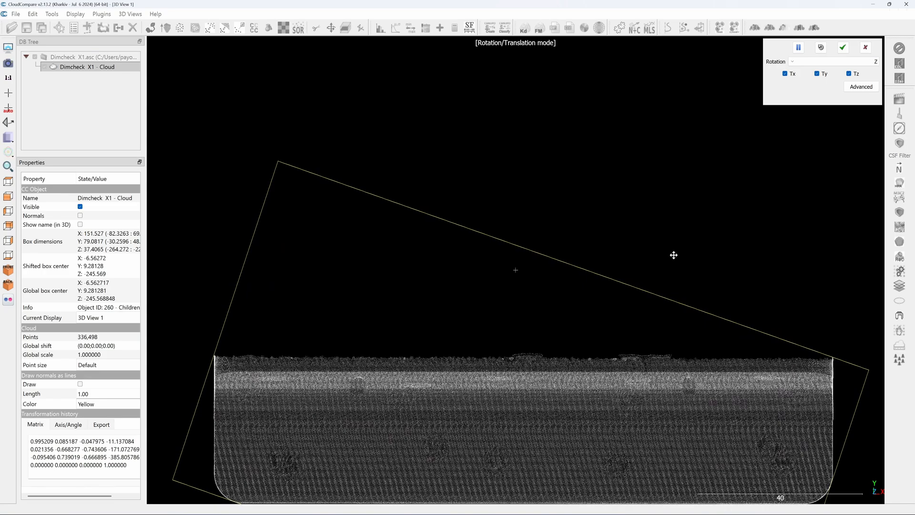
left_click(842, 47)
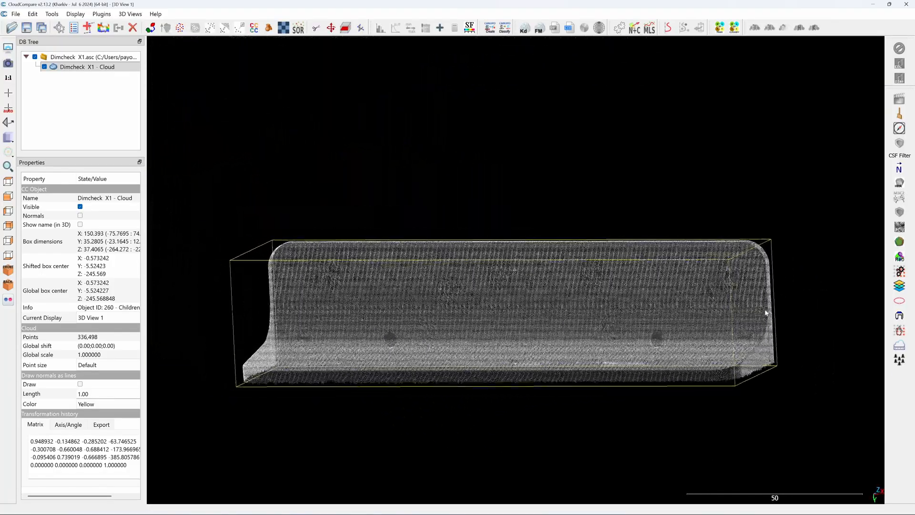
Zoom to the bracket's end-on profile to pick a labelled point near the inner bend.
scroll("up", 3)
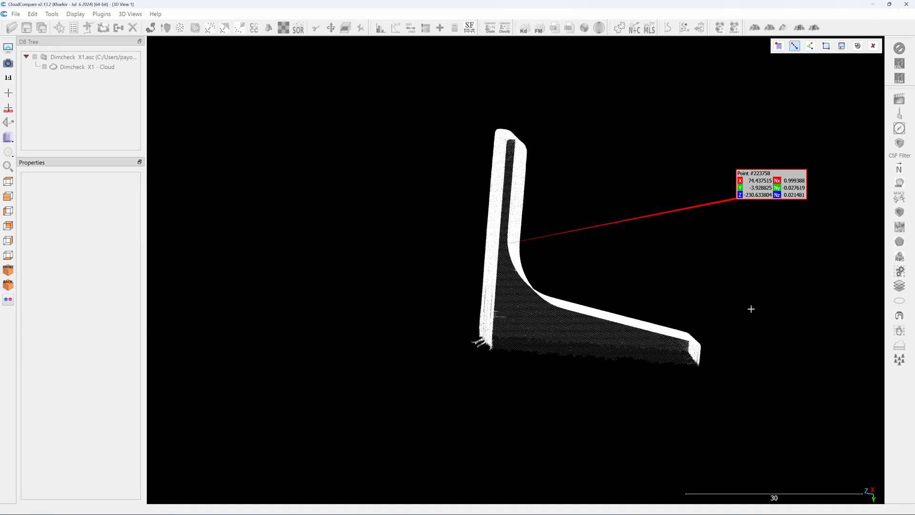
scroll("down", 3)
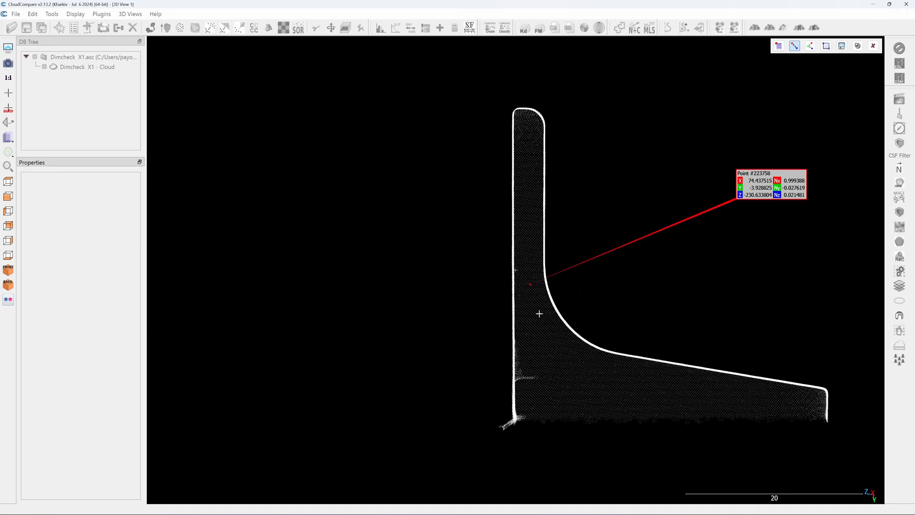
scroll("up", 3)
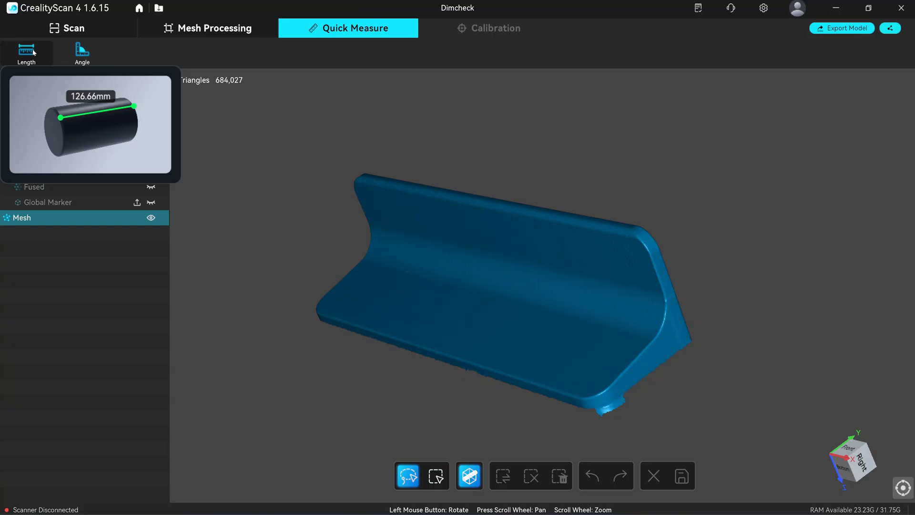
Start a Length measurement and pick the first point on the bracket's end face.
left_click(27, 53)
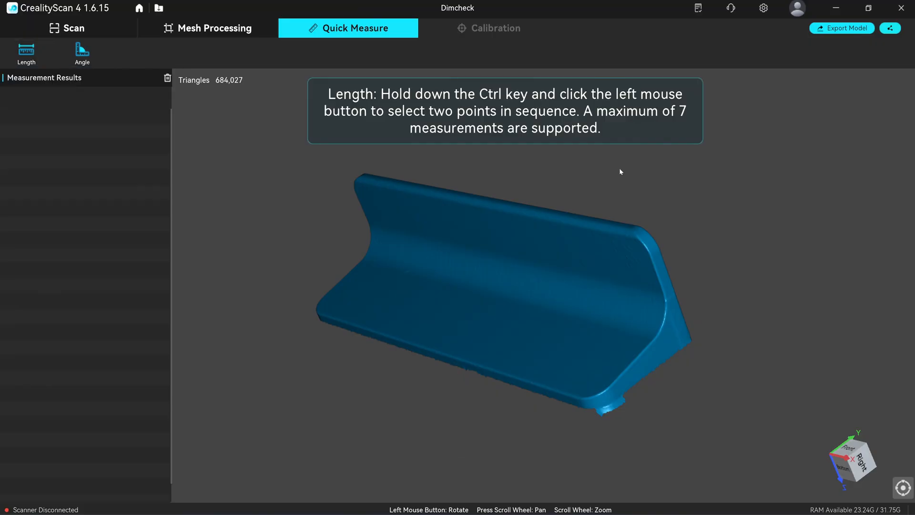
mouse_move(674, 294)
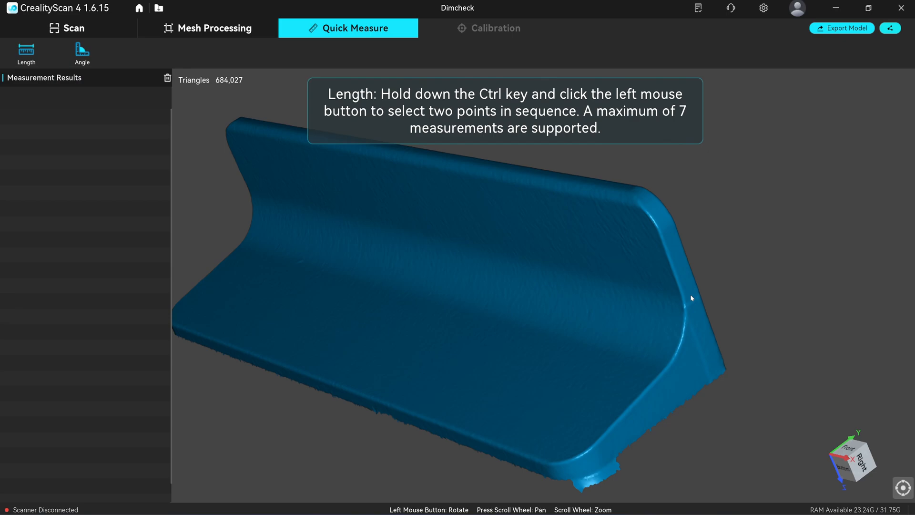
left_click(690, 295)
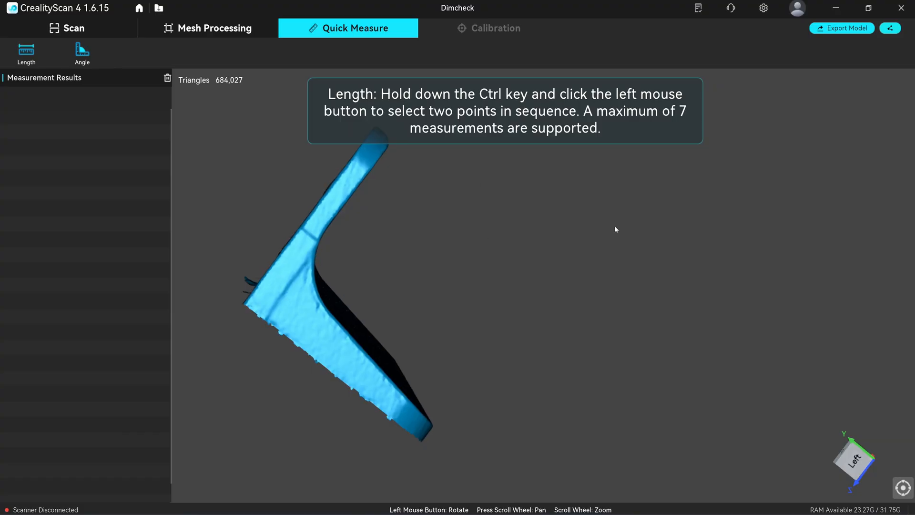
mouse_move(562, 235)
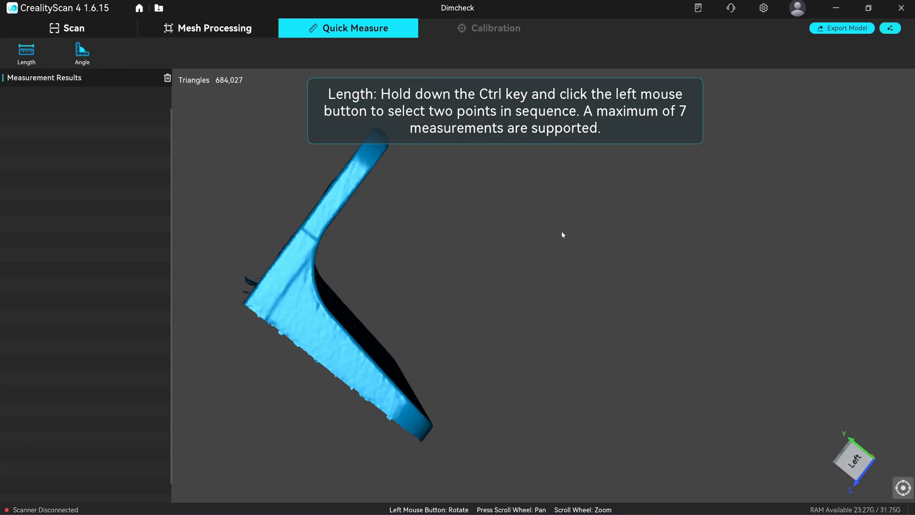
mouse_move(432, 243)
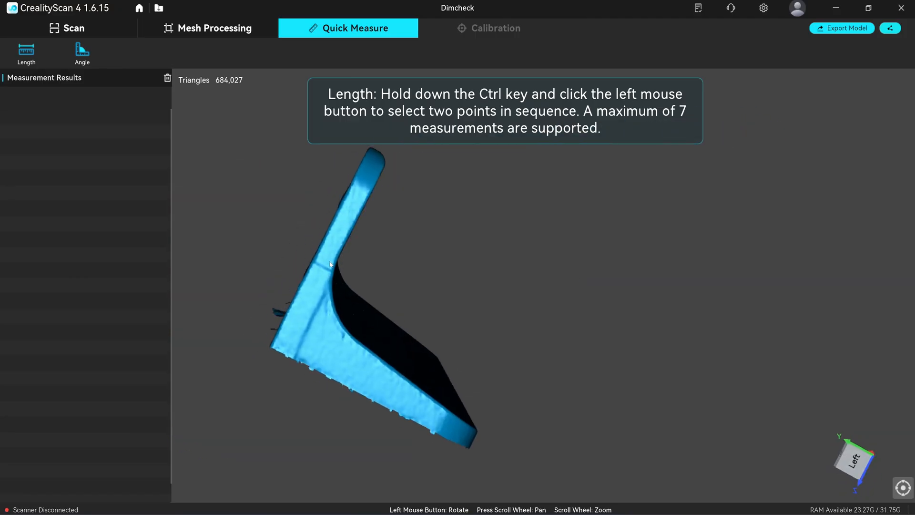
left_click(330, 259)
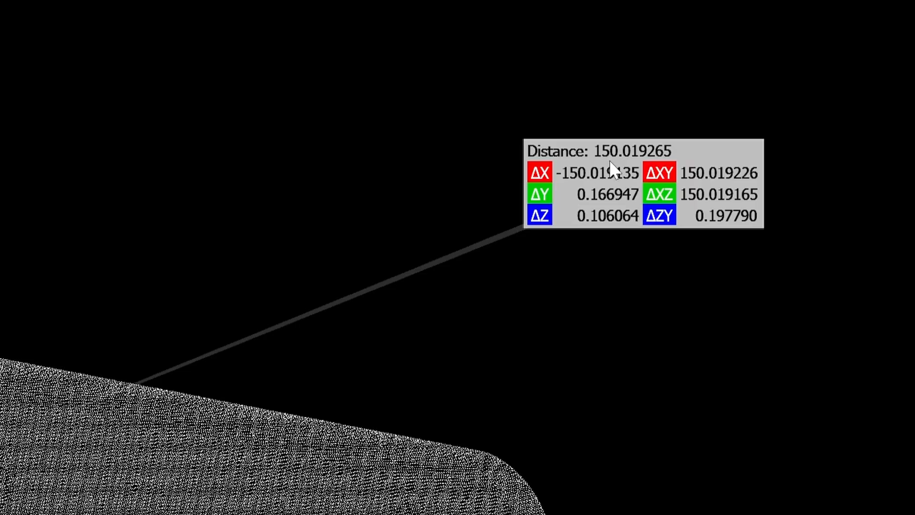
mouse_move(644, 162)
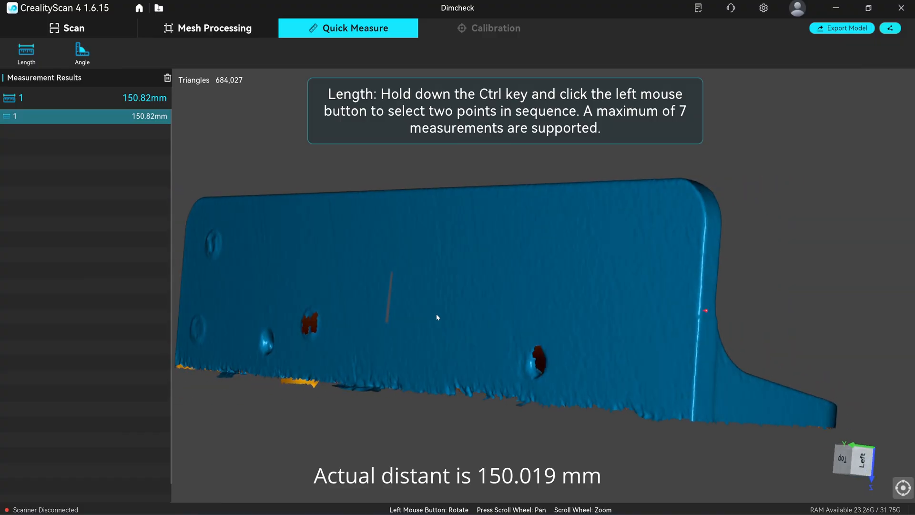
Pick the opposite end point giving 150.67 mm, then reset the view orientation.
left_click(167, 77)
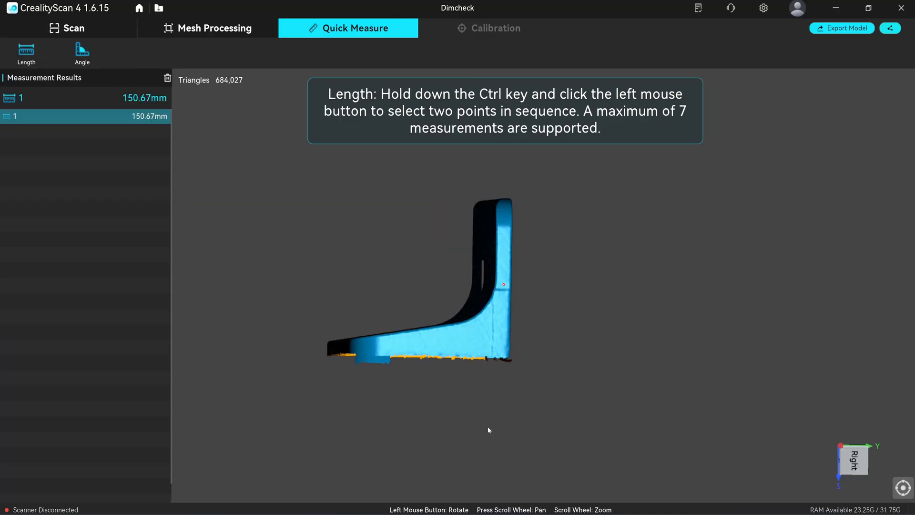
right_click(488, 430)
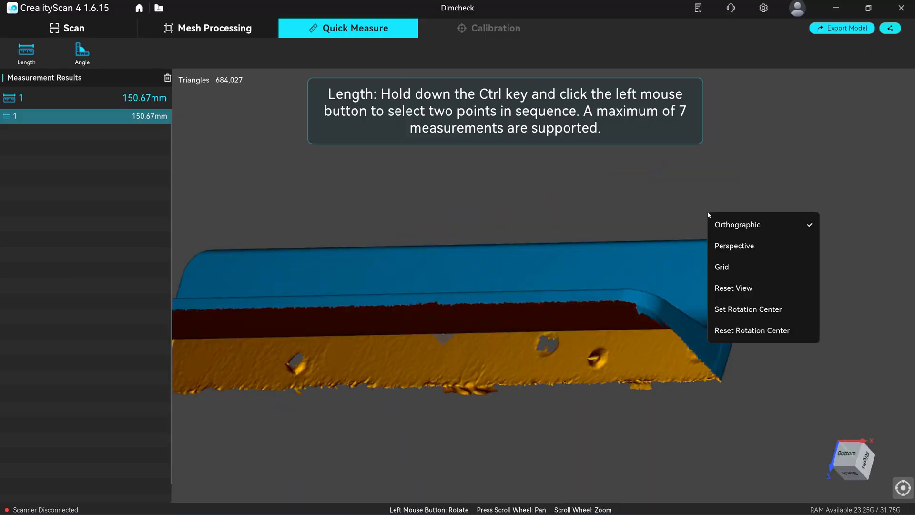
left_click(734, 288)
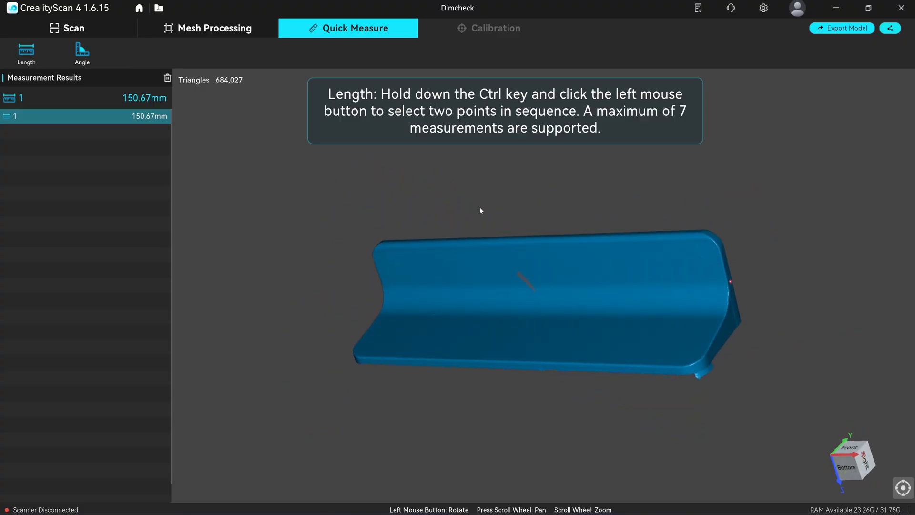
mouse_move(509, 302)
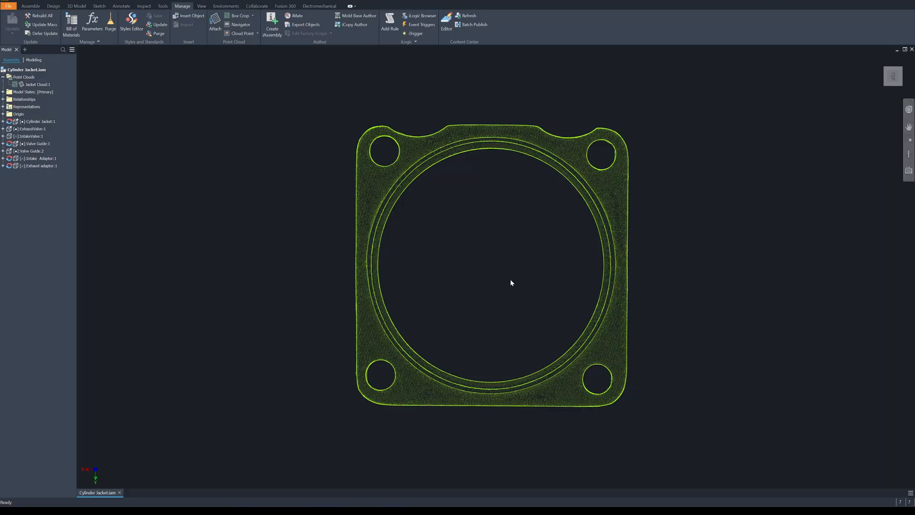
mouse_move(457, 269)
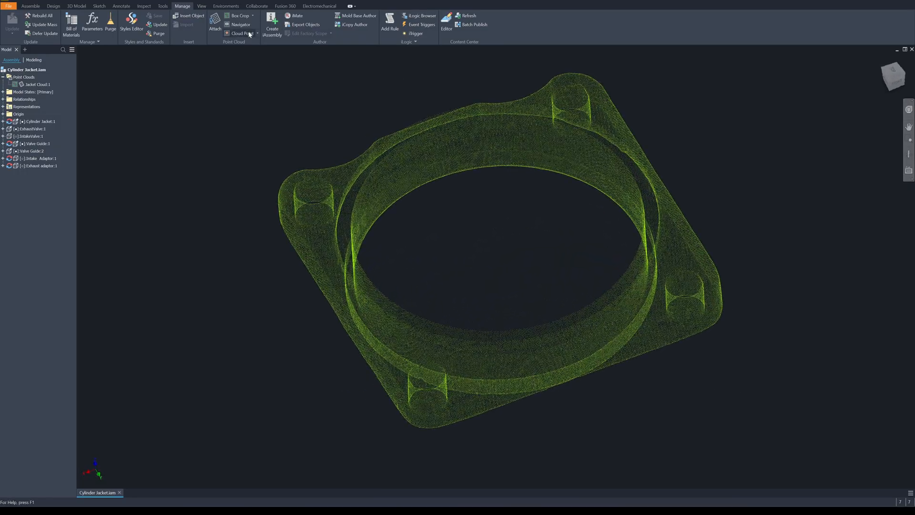
Measure the angle between the two work planes in Inventor, reading 90.25 deg.
left_click(29, 6)
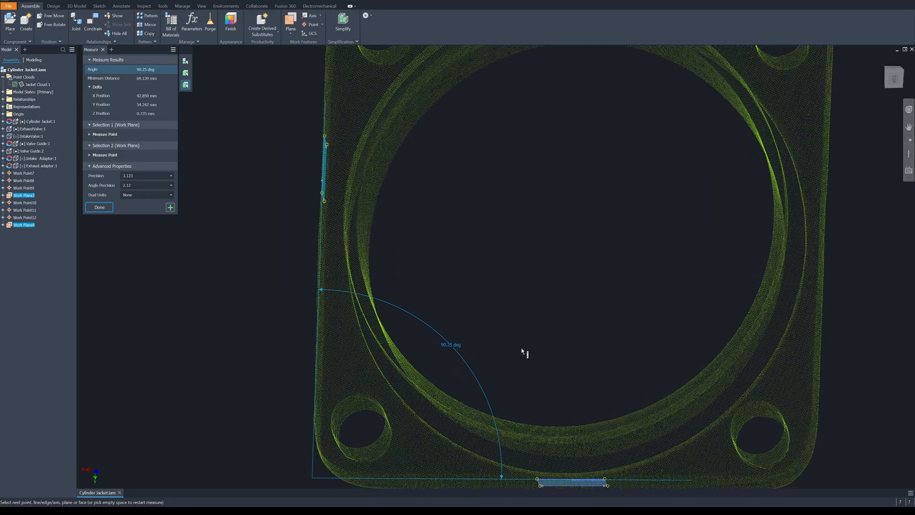
scroll("down", 3)
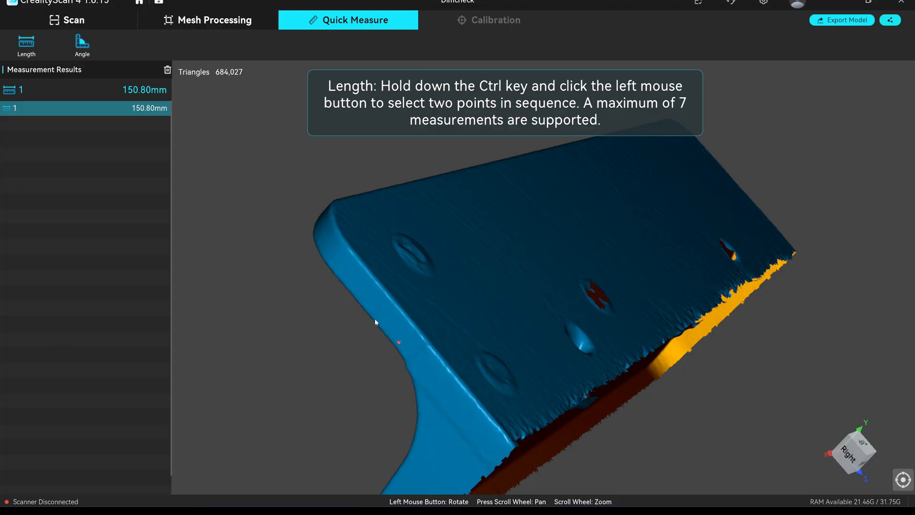
mouse_move(410, 296)
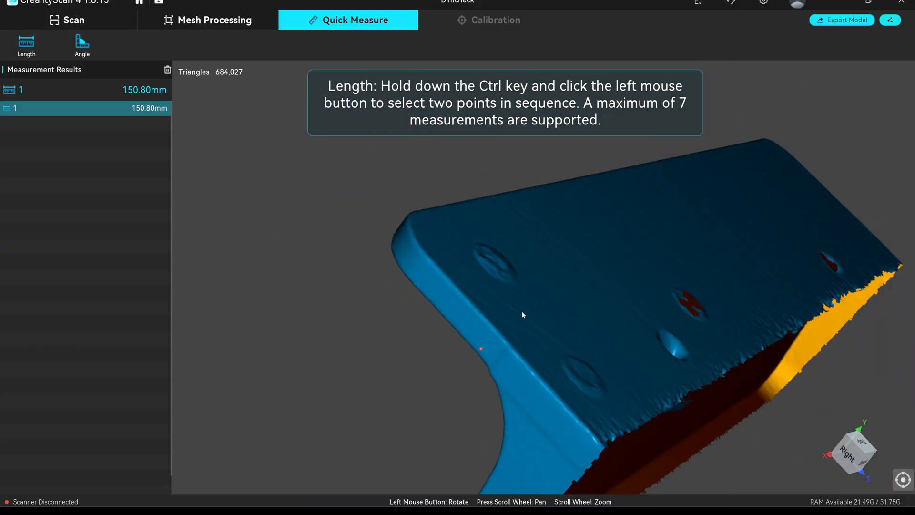
Measure a 108.84° angle across the bracket's bend with three picked points.
left_click(82, 46)
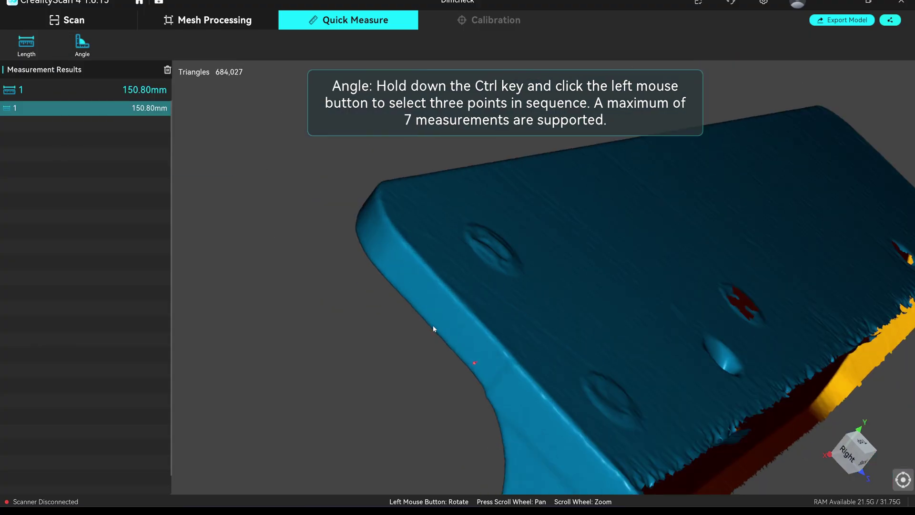
left_click(433, 326)
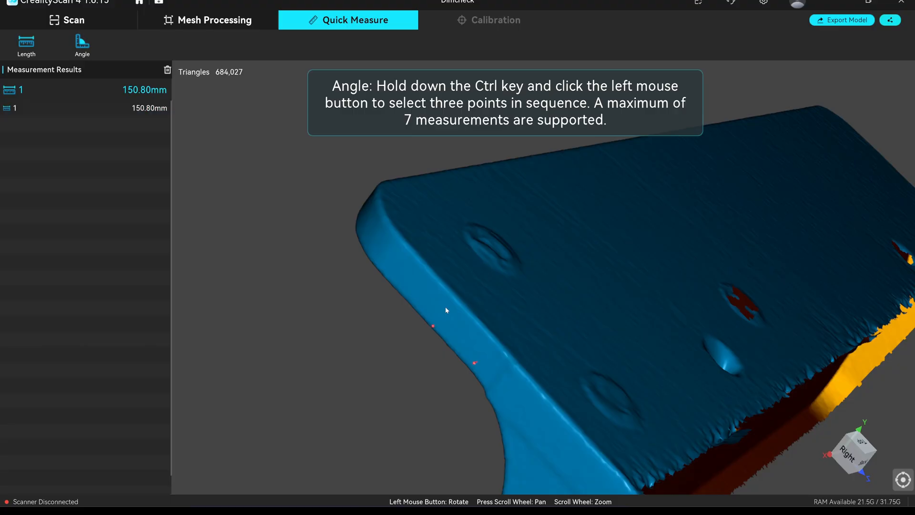
mouse_move(456, 295)
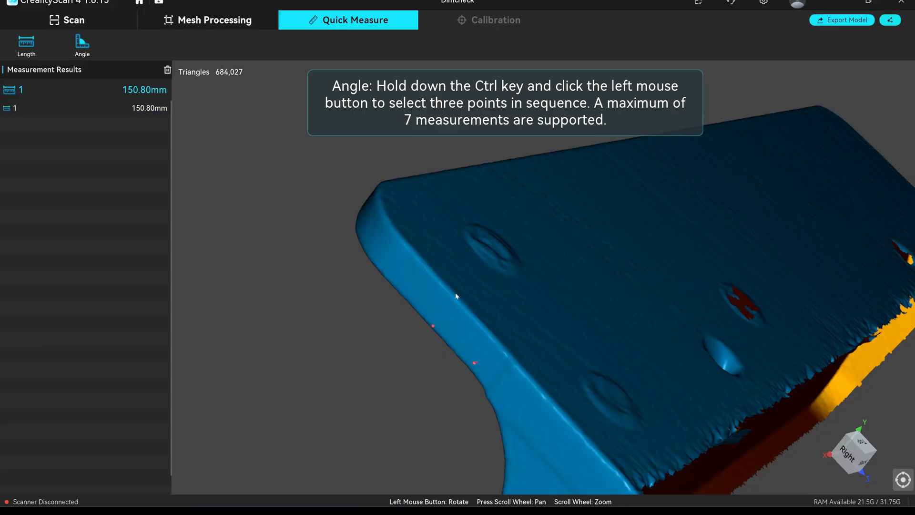
mouse_move(460, 306)
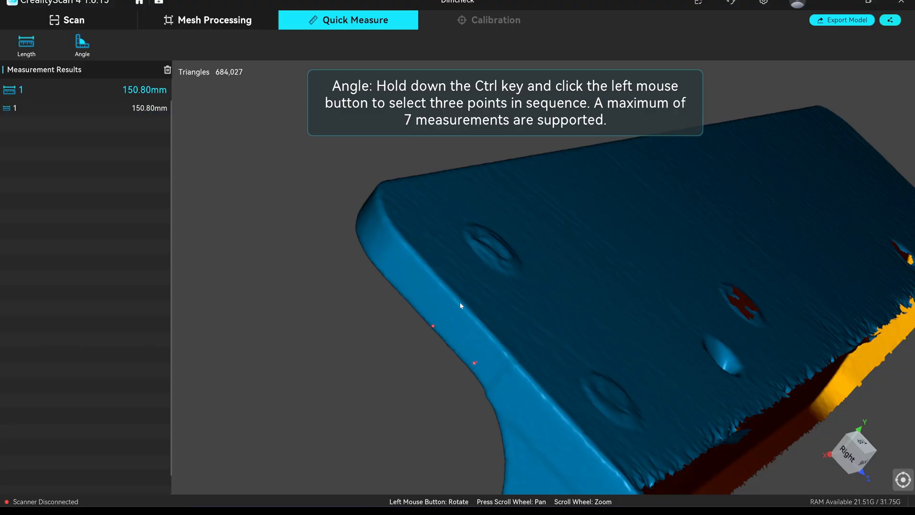
mouse_move(506, 349)
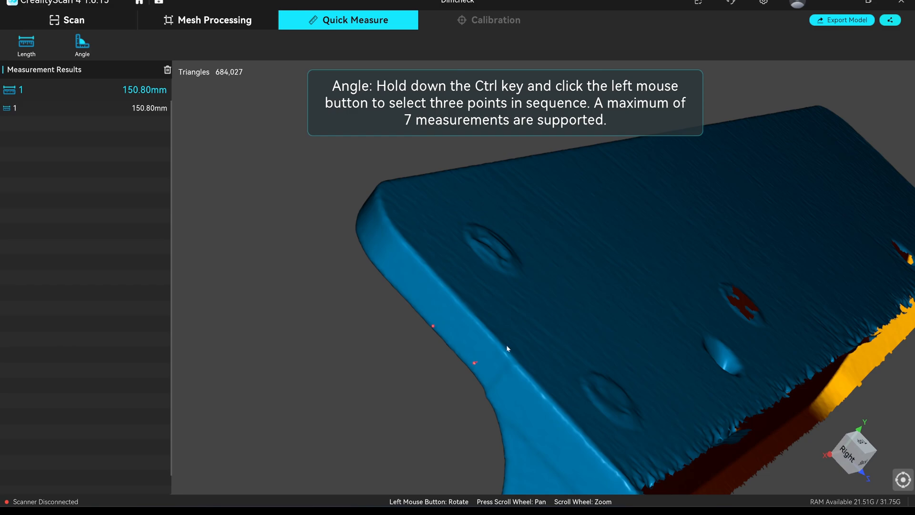
mouse_move(458, 303)
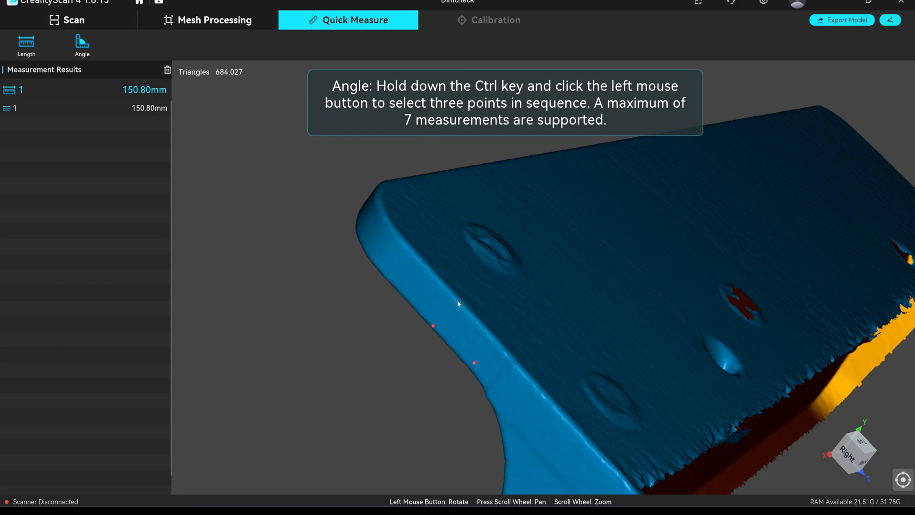
mouse_move(455, 300)
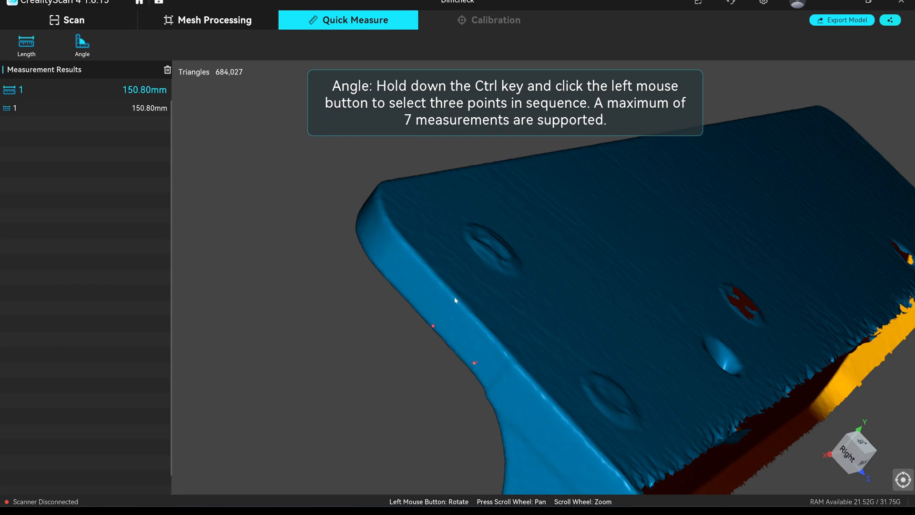
left_click(455, 297)
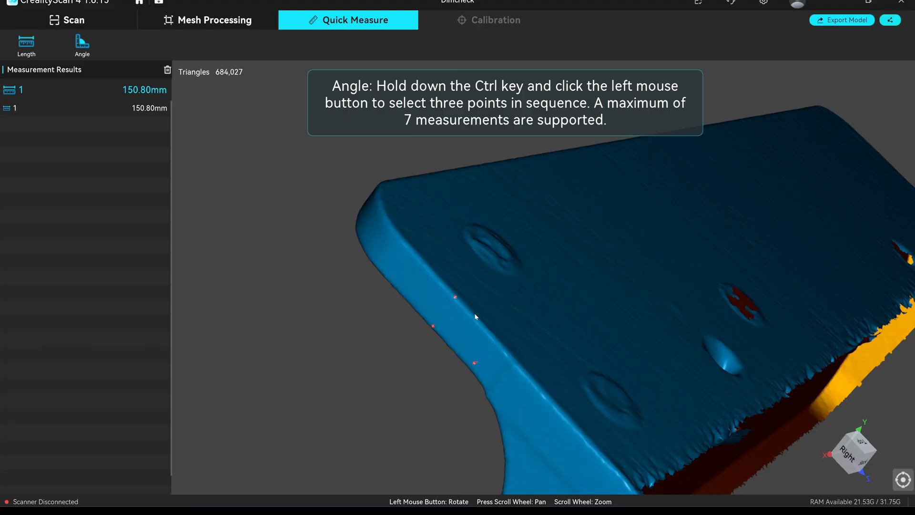
mouse_move(488, 287)
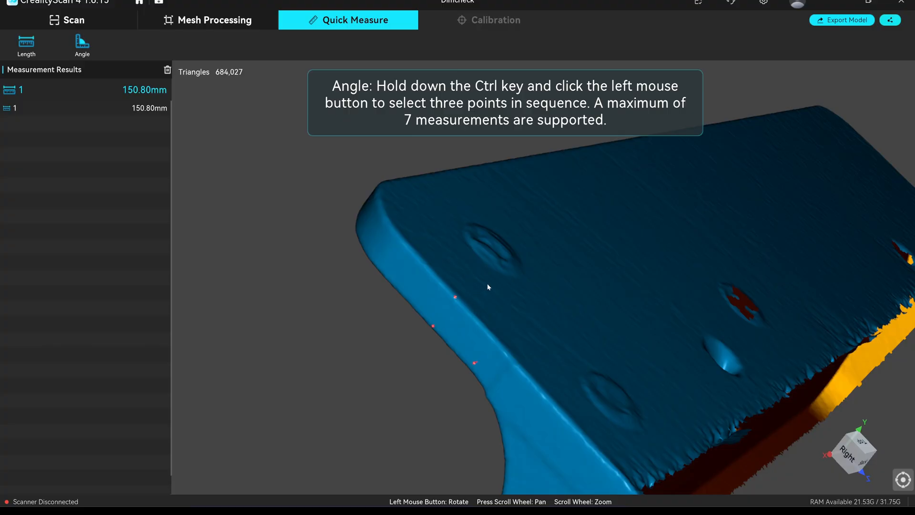
left_click(473, 362)
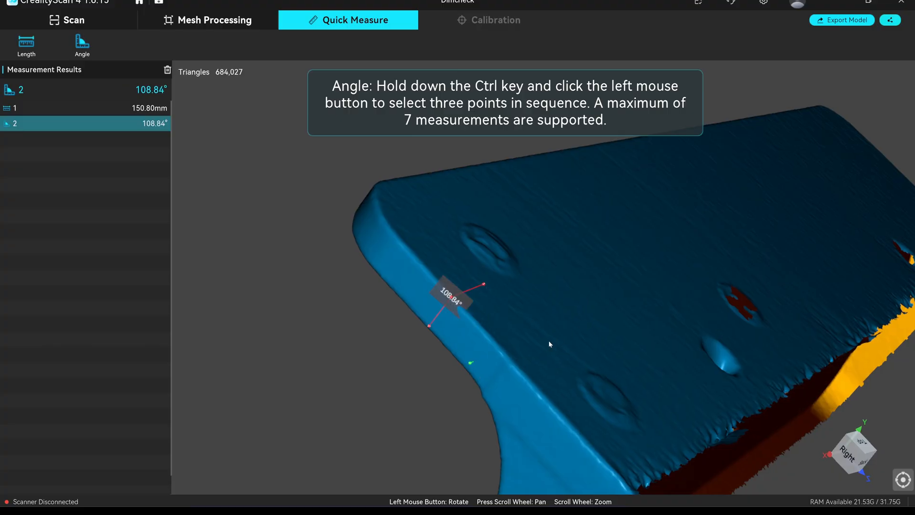
left_click(85, 107)
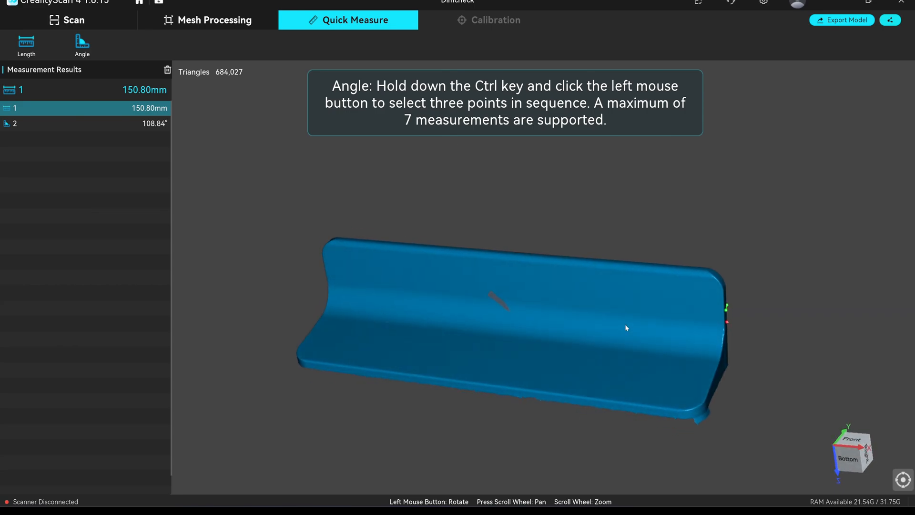
mouse_move(123, 30)
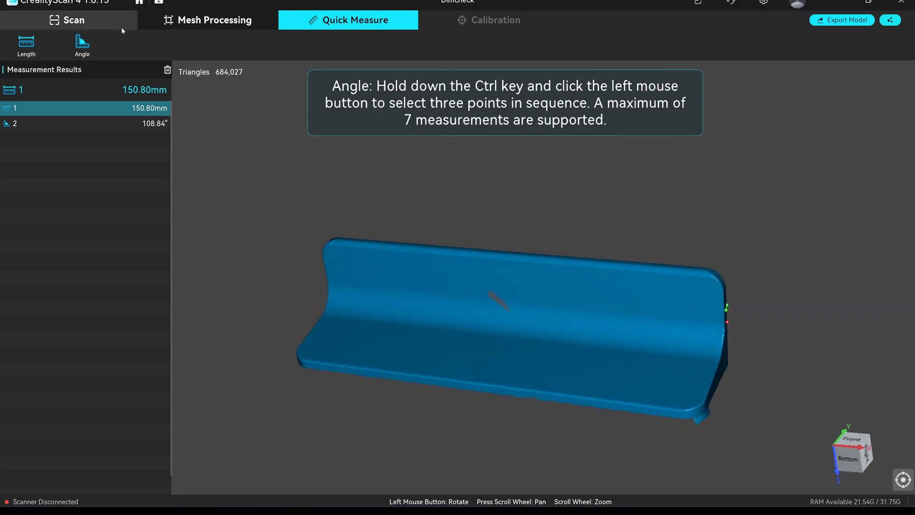
Visit Mesh Processing's Align Model, then return to Quick Measure with results cleared.
left_click(207, 20)
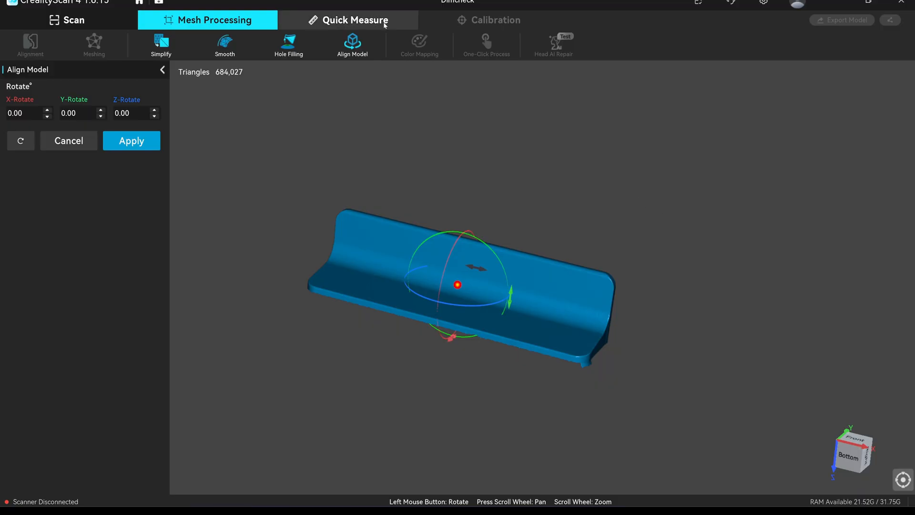
left_click(348, 20)
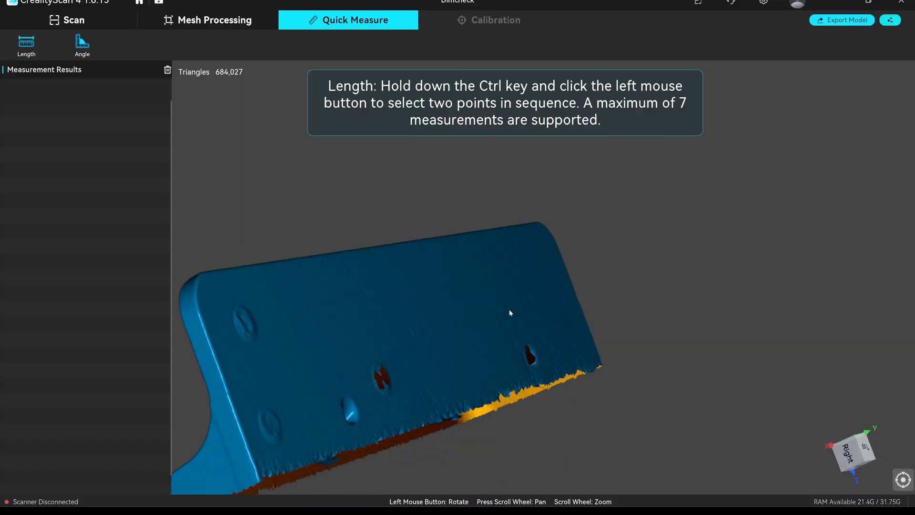
Start a new angle measurement on the bent edge, giving 108.29°.
left_click(82, 45)
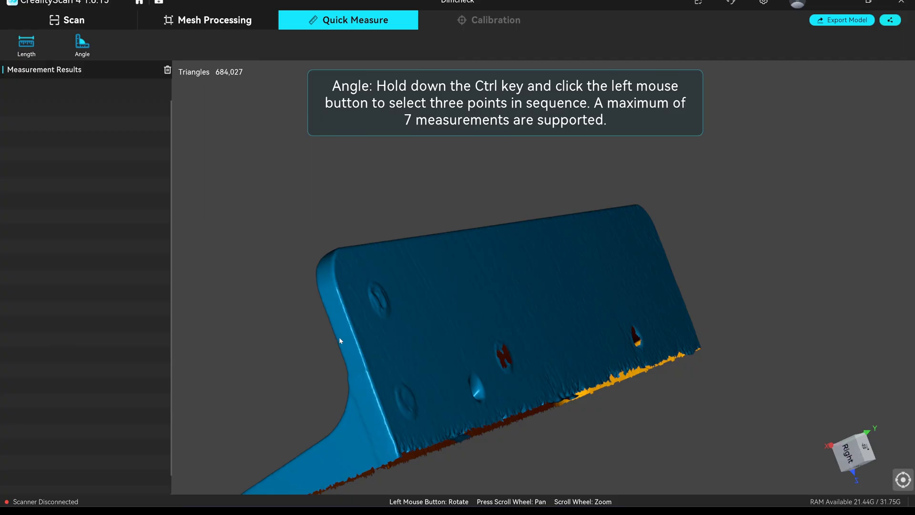
left_click(356, 327)
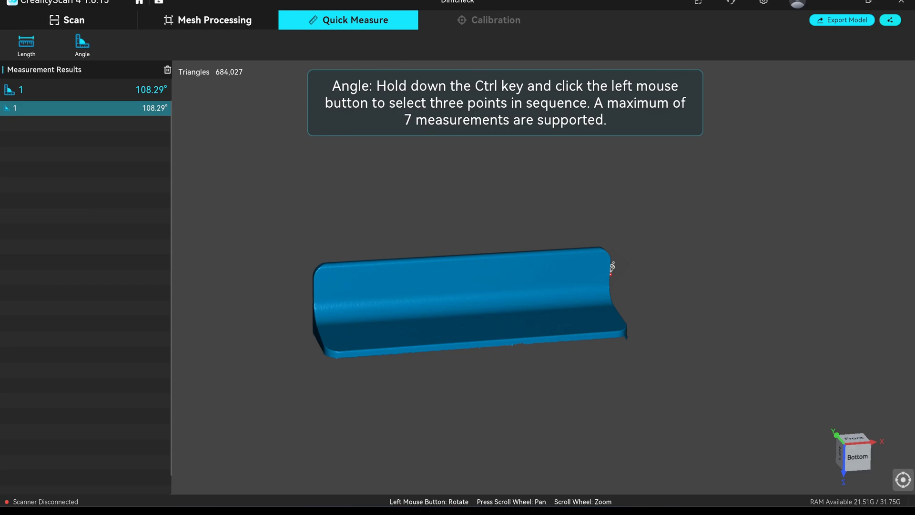
mouse_move(394, 8)
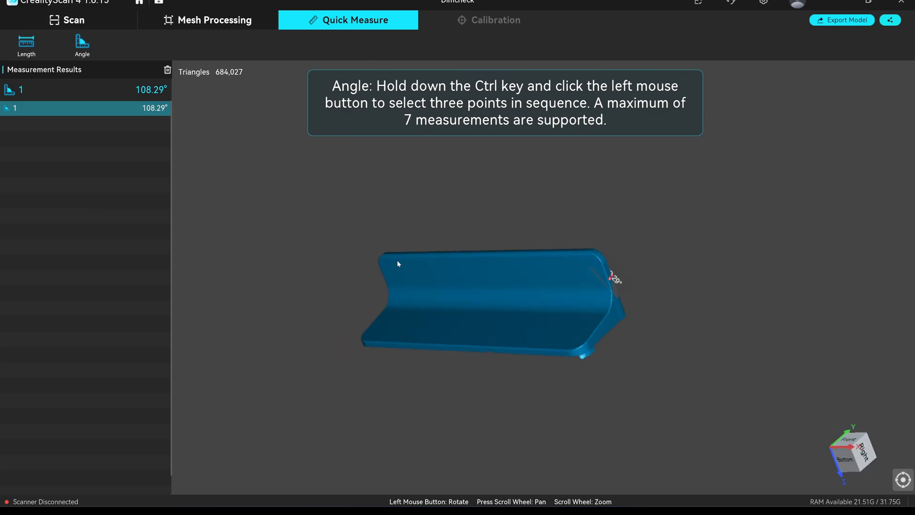
mouse_move(461, 241)
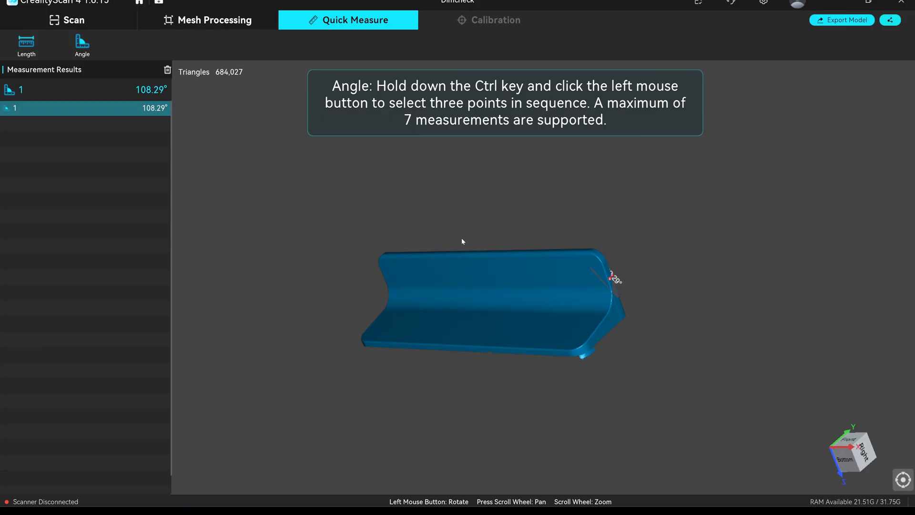
mouse_move(452, 246)
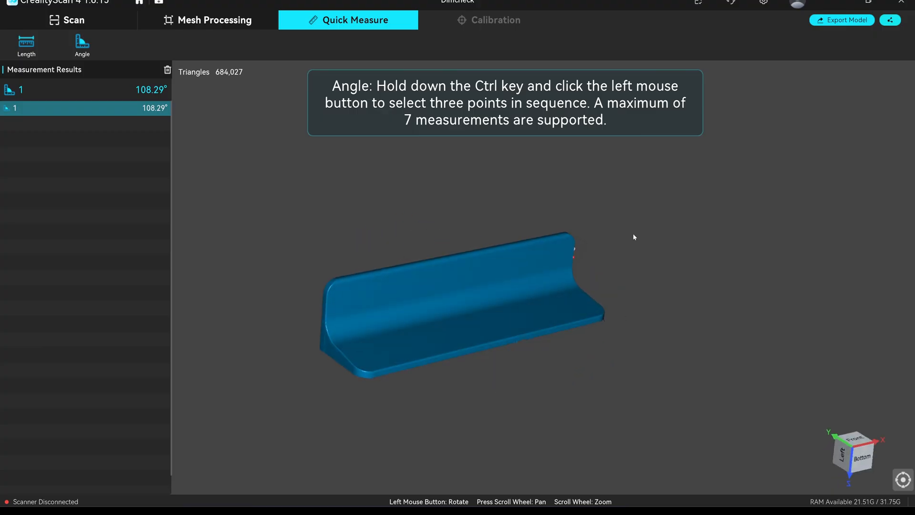
mouse_move(684, 327)
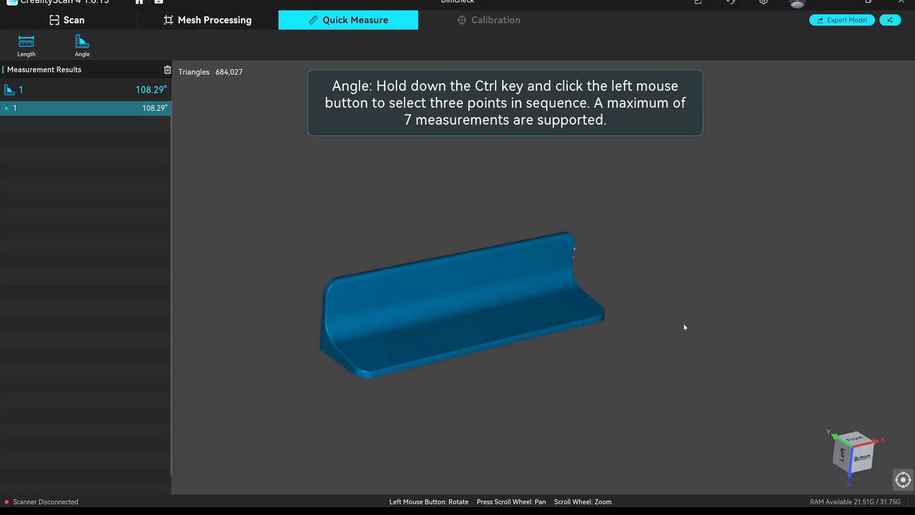